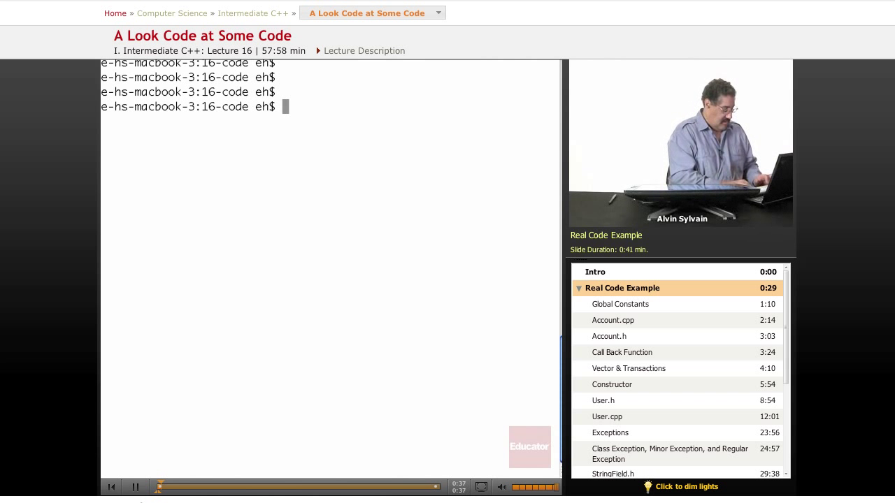
# Run ls, then ls *.cpp, then ls *.h to list all, source, and header files
pyautogui.write('ls')
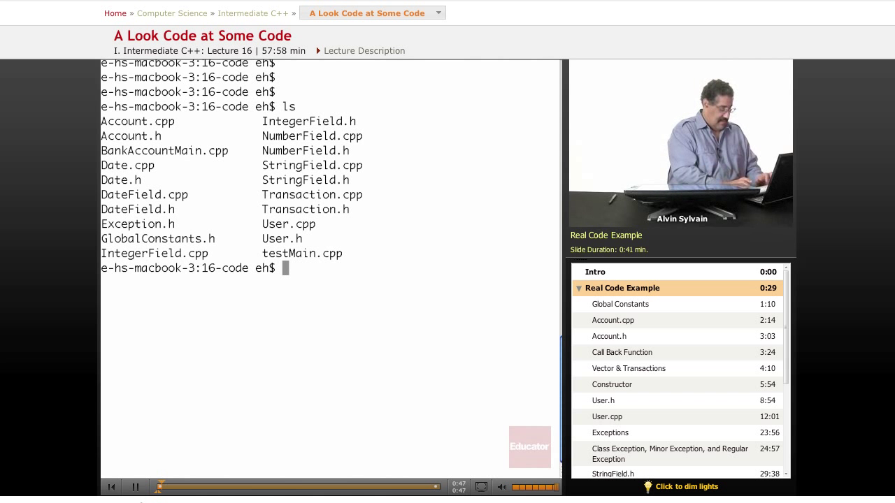
pyautogui.write('ls *')
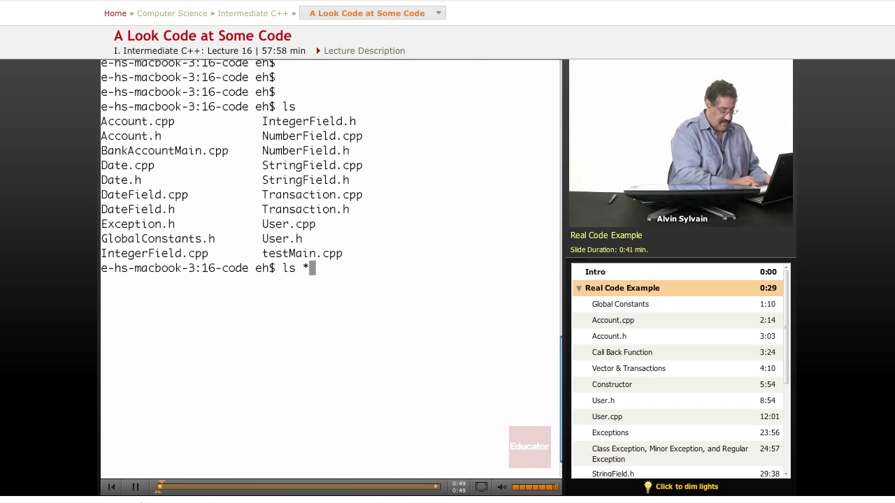
pyautogui.write('.cpp')
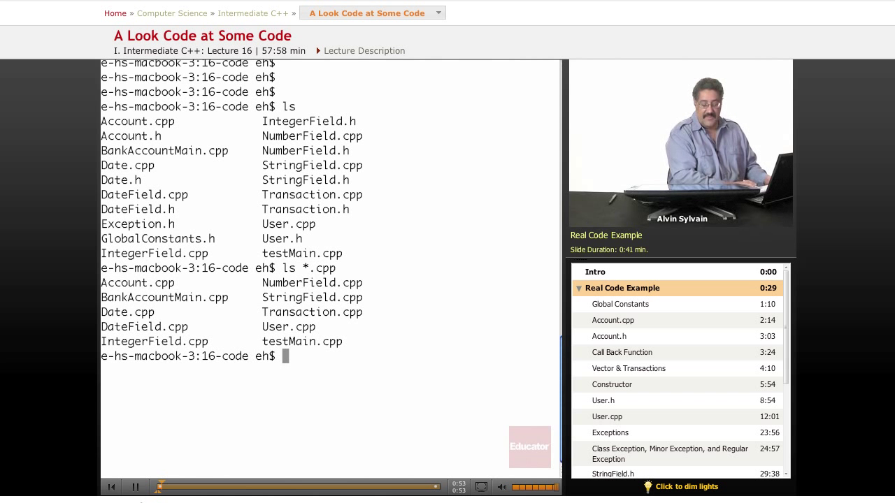
pyautogui.write('ls *')
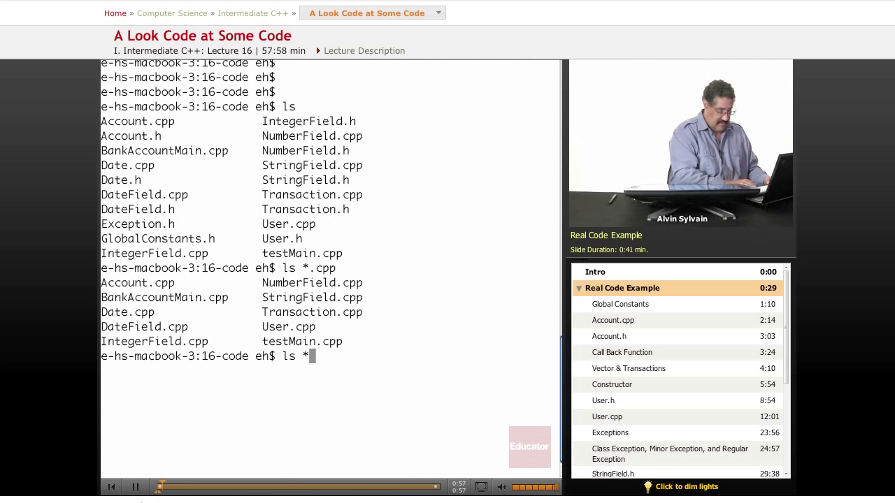
pyautogui.write('.h')
pyautogui.write('vi G')
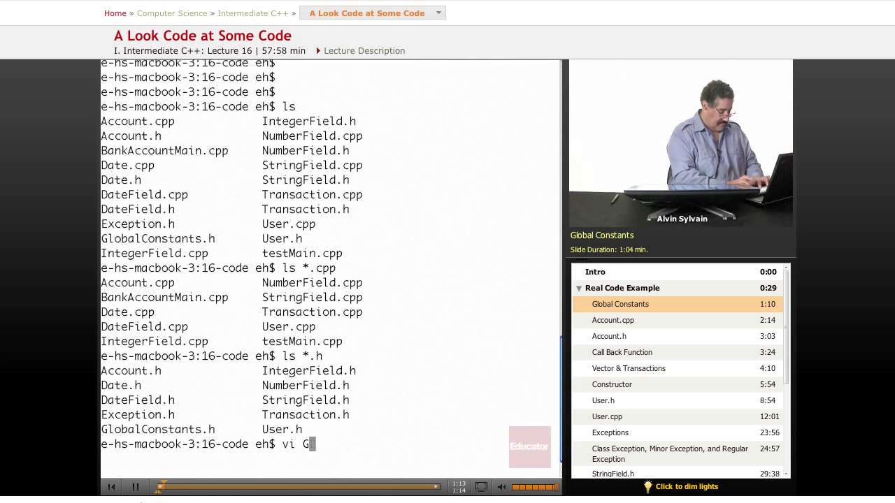
# Run vi GlobalConstants.h to view the global constants header
pyautogui.write('lobalConstants.h')
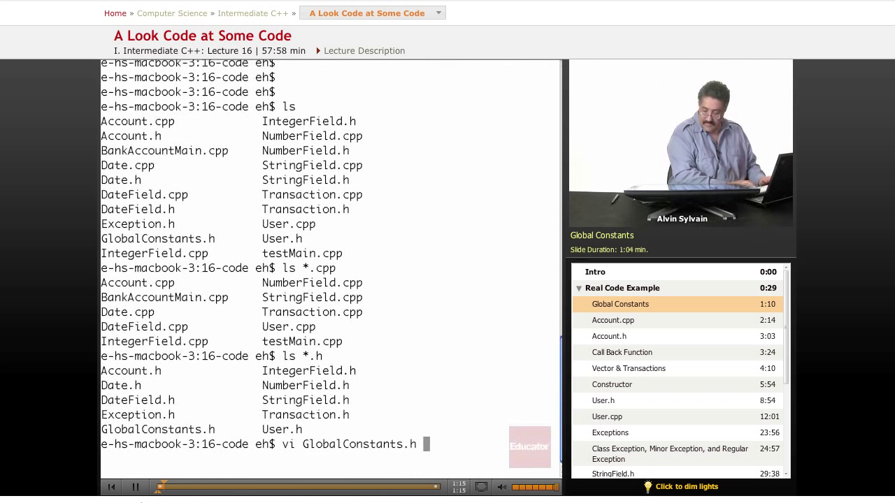
pyautogui.press('enter')
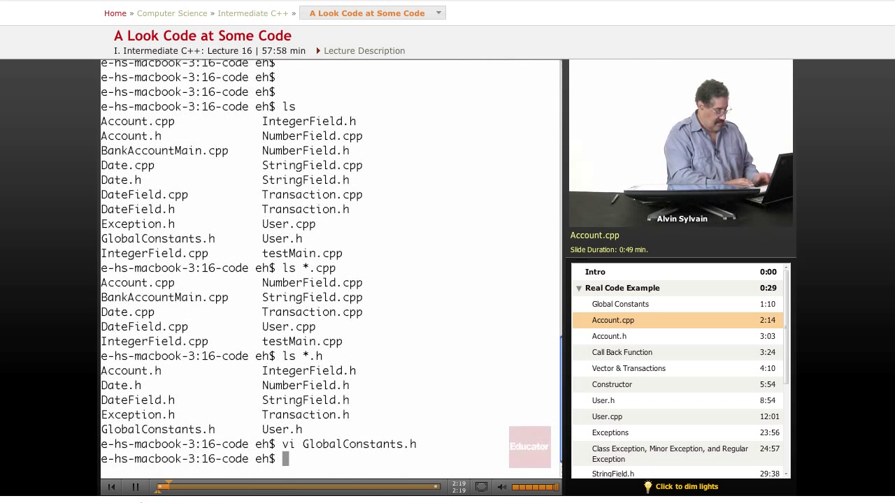
# Enter the command vi Account.cpp at the shell prompt
pyautogui.write('vi')
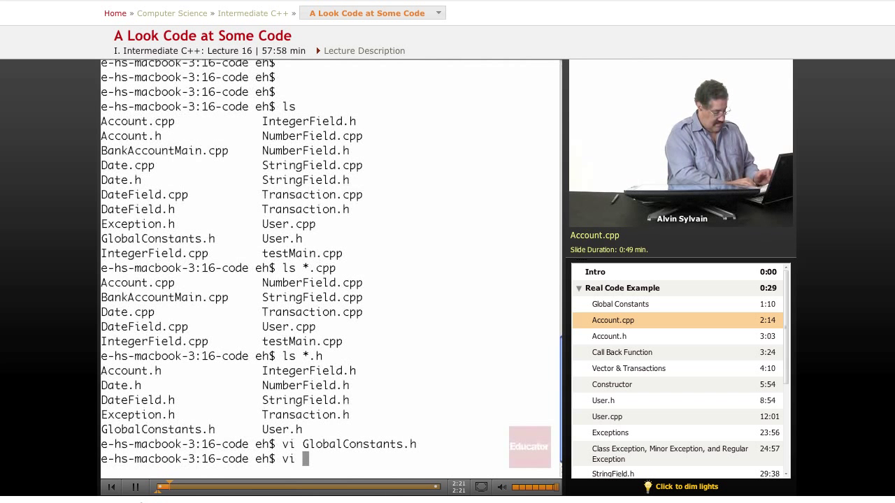
pyautogui.write('Account')
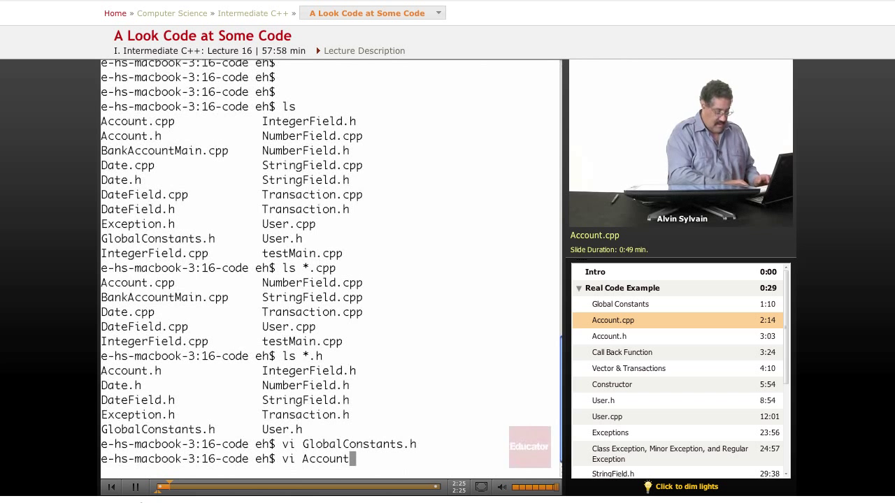
pyautogui.write('.')
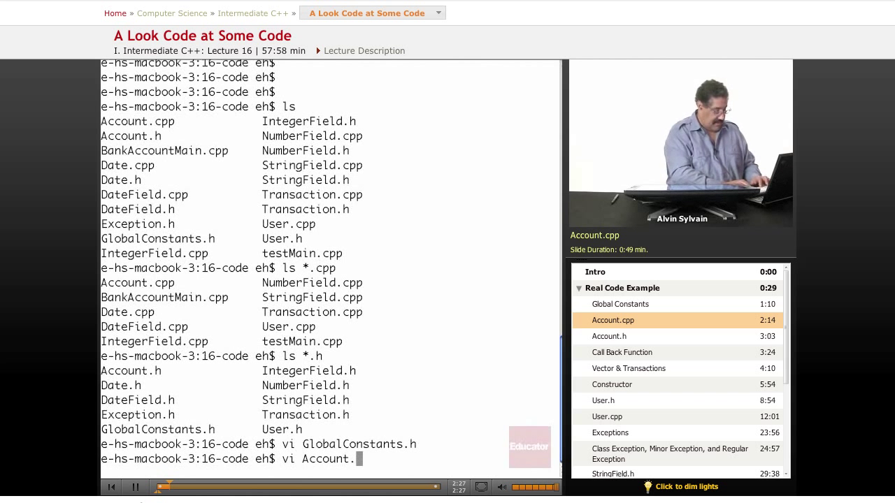
pyautogui.write('cpp')
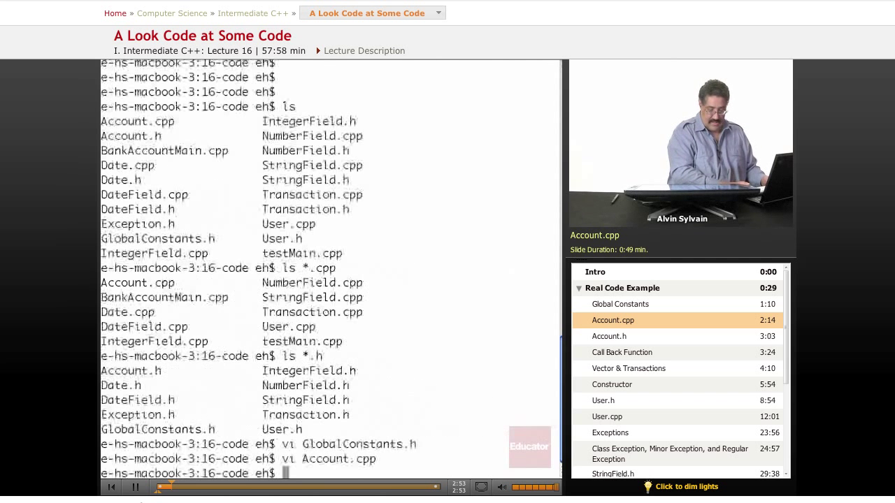
# Run vi Account.h and show its includes and Account class member fields
pyautogui.write('vi')
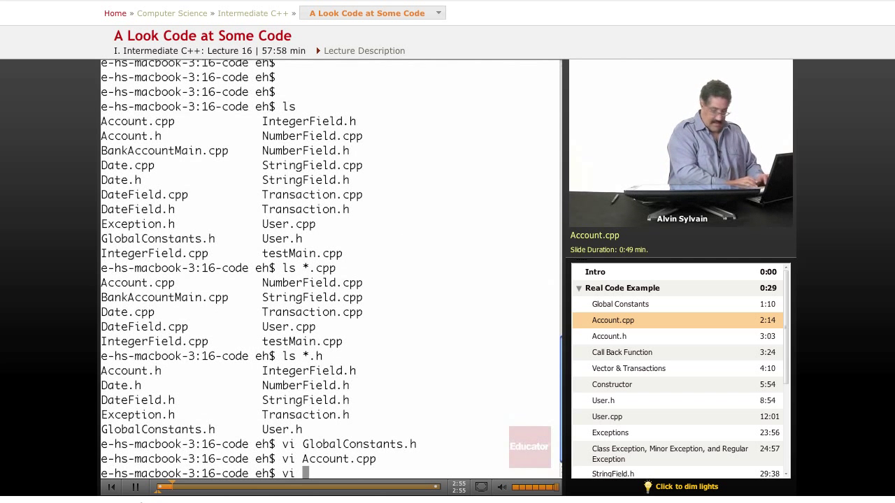
pyautogui.write('Accc')
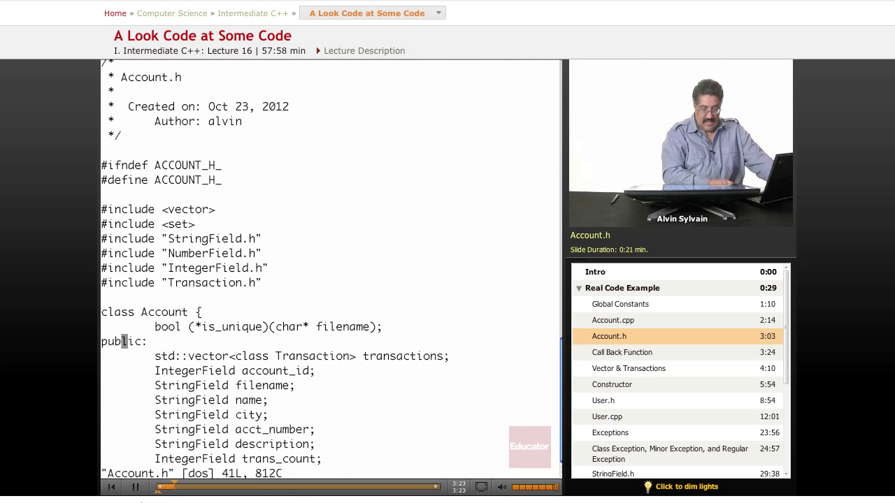
pyautogui.click(621, 353)
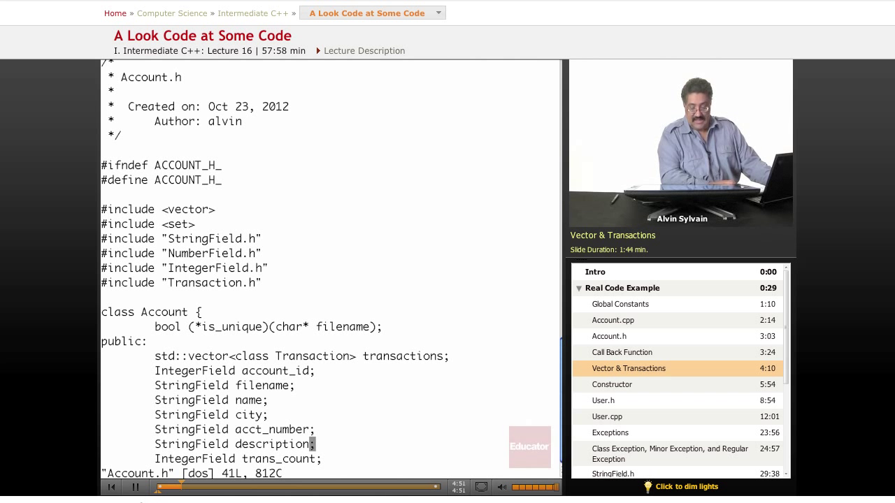
# Scroll Account.h down to the next_trans_id and next_check_number members
pyautogui.scroll(-3)
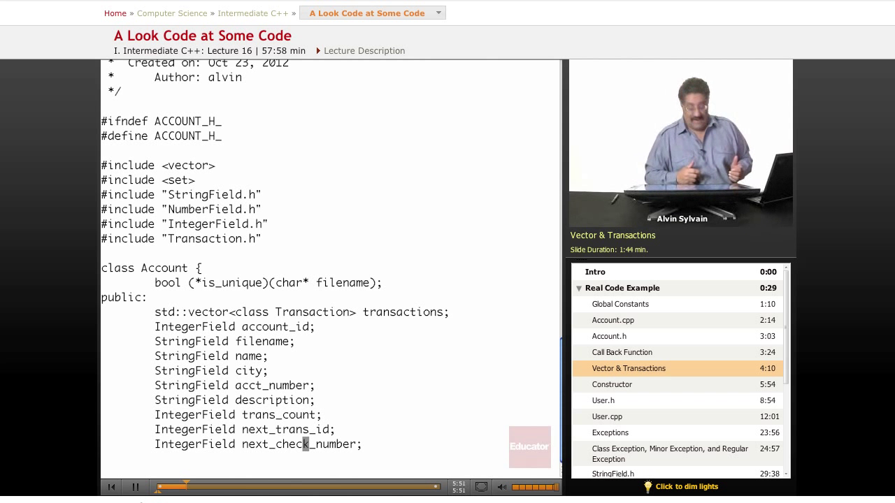
pyautogui.scroll(-3)
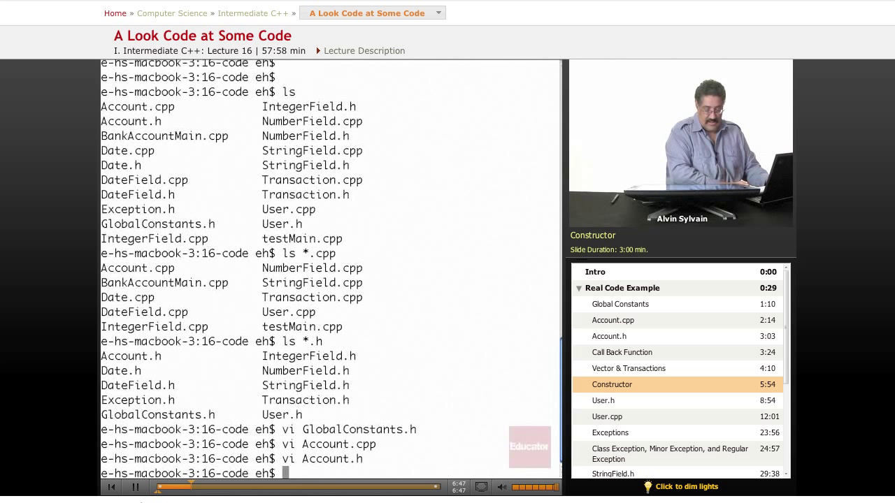
# Enter vi Account.h at the shell prompt without running it yet
pyautogui.write('vi')
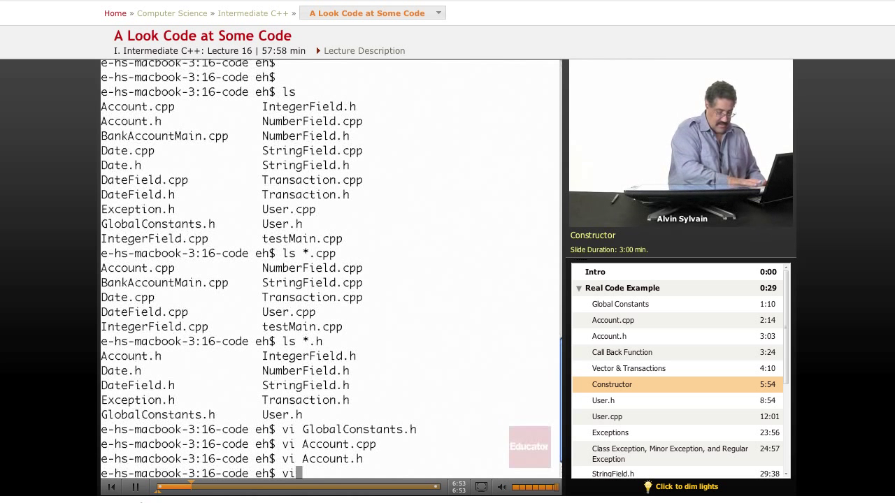
pyautogui.write('Account.h')
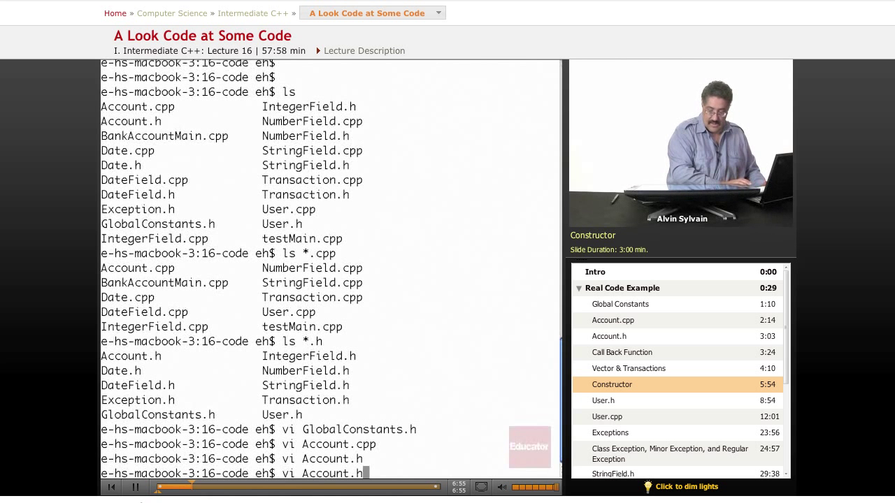
# Run the vi command to show Account's default and copy constructors
pyautogui.press('Return')
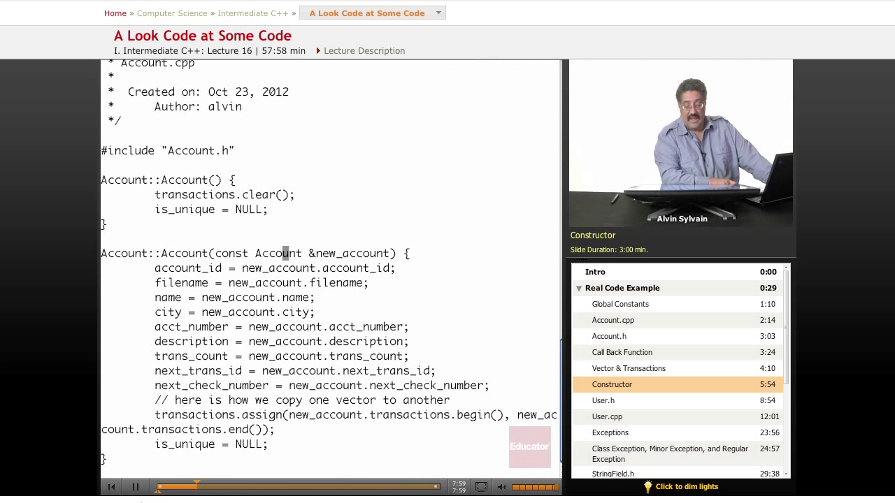
pyautogui.moveTo(333, 253)
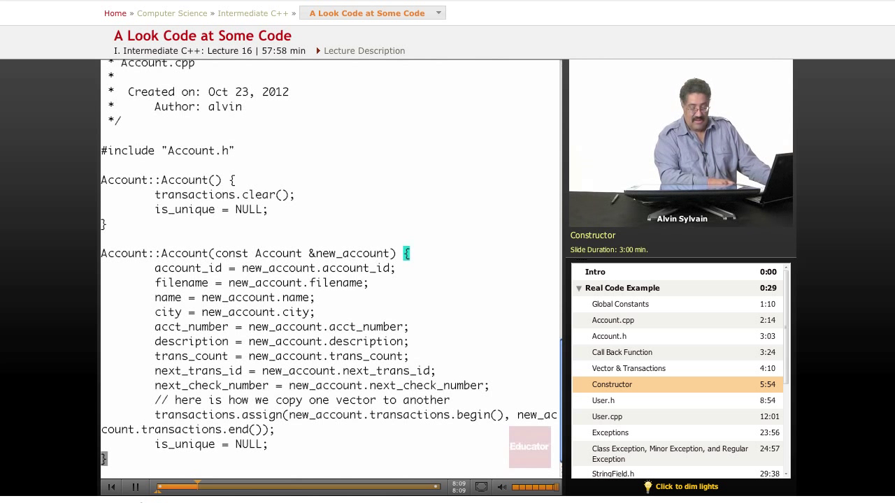
# Scroll Account.cpp past the StringField and bool constructors and destructor to start_up
pyautogui.scroll(-3)
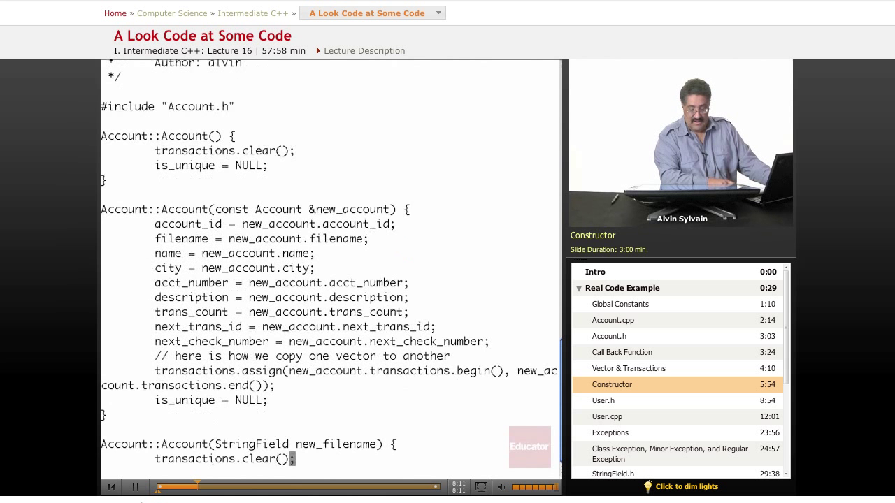
pyautogui.scroll(-3)
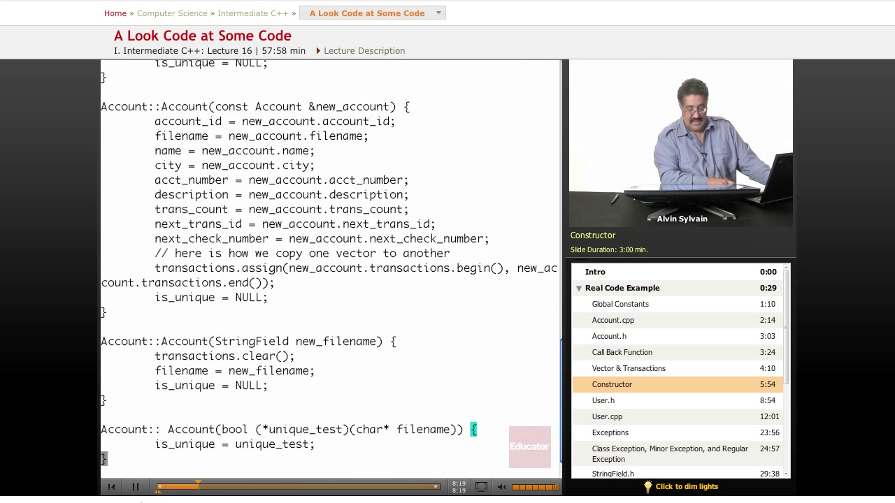
pyautogui.scroll(-3)
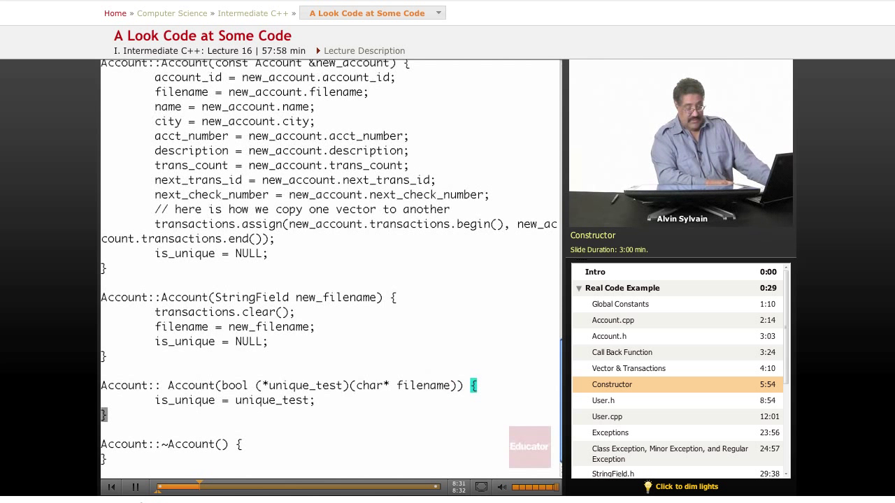
pyautogui.scroll(-3)
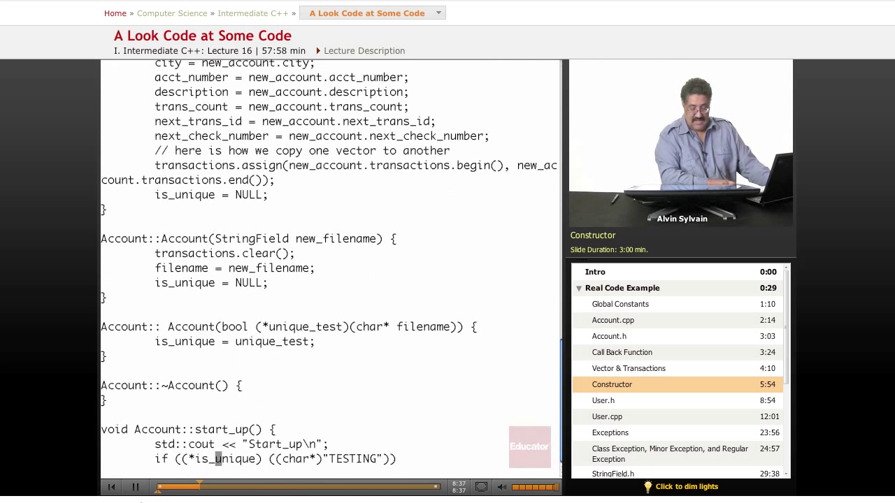
pyautogui.scroll(-3)
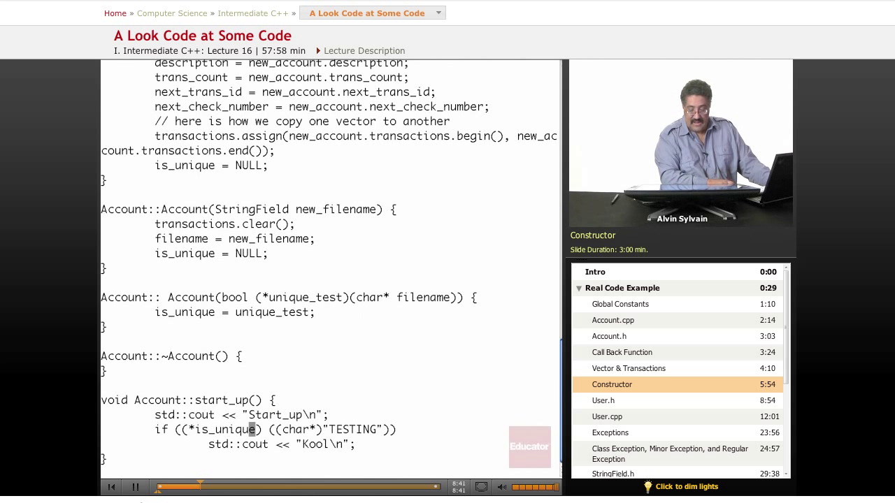
pyautogui.moveTo(254, 445)
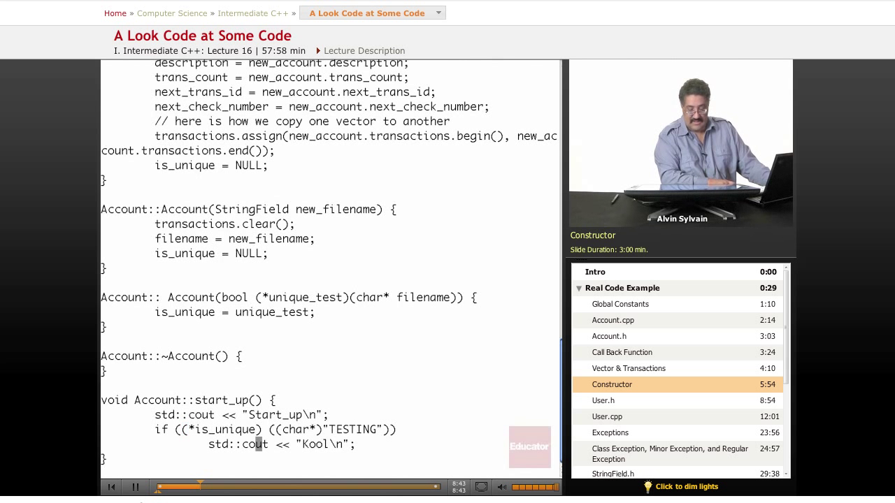